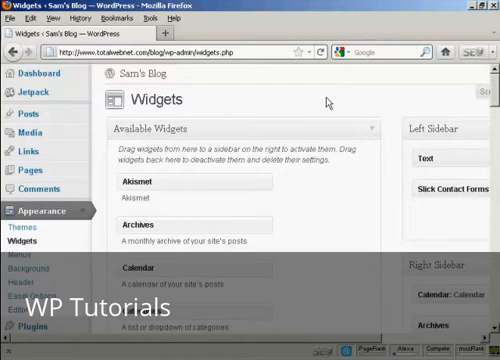
pyautogui.moveTo(398, 105)
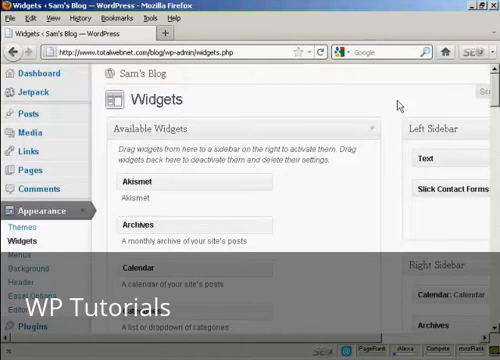
# - Scroll the Widgets page to place a Text widget in the Right Sidebar
pyautogui.scroll(-3)
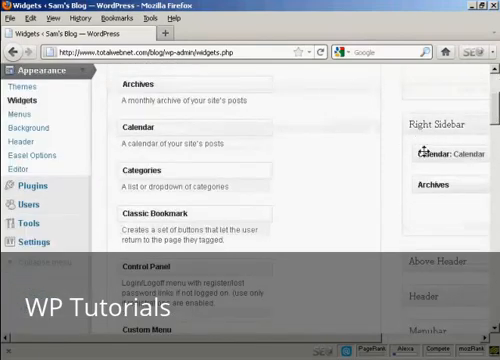
pyautogui.scroll(-3)
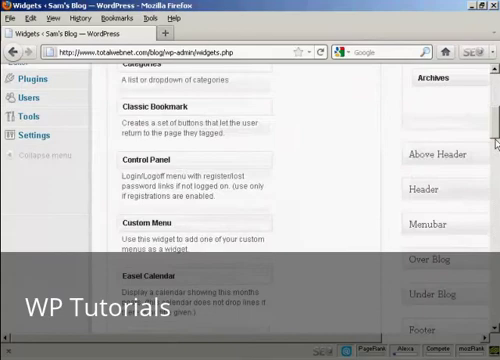
pyautogui.scroll(-3)
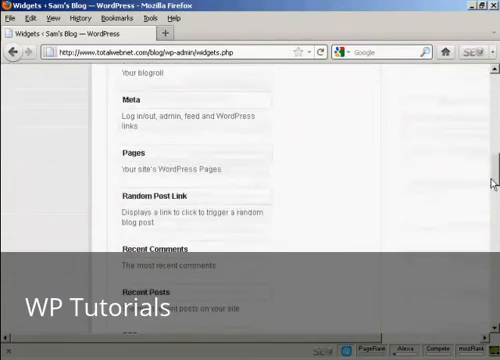
pyautogui.scroll(-3)
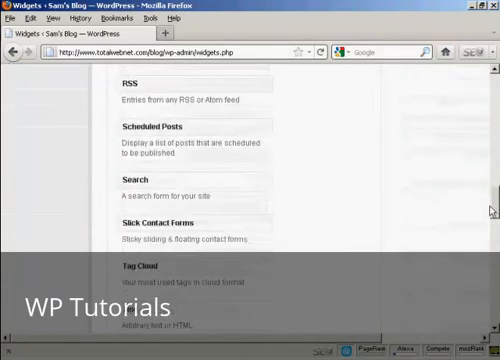
pyautogui.scroll(-3)
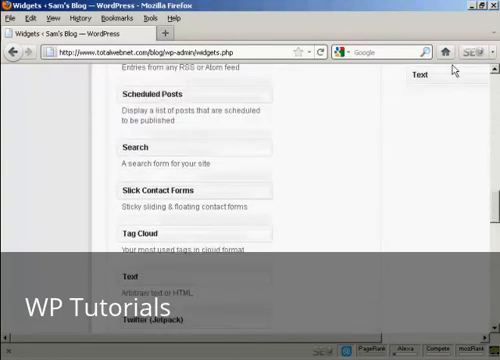
pyautogui.scroll(3)
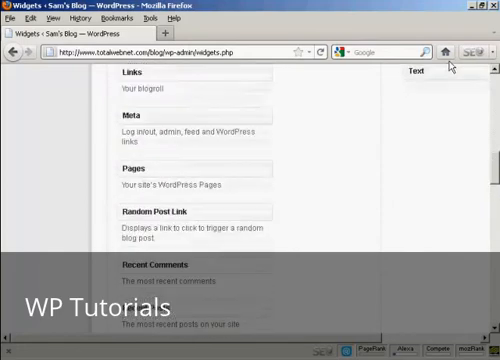
pyautogui.scroll(-3)
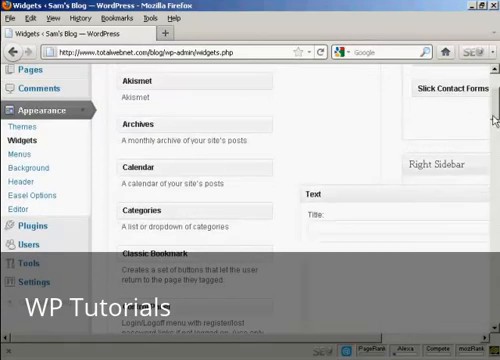
pyautogui.scroll(-3)
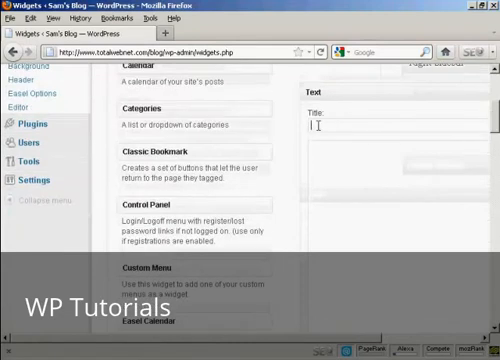
# - Title the Text widget 'Free Report'
pyautogui.write('F')
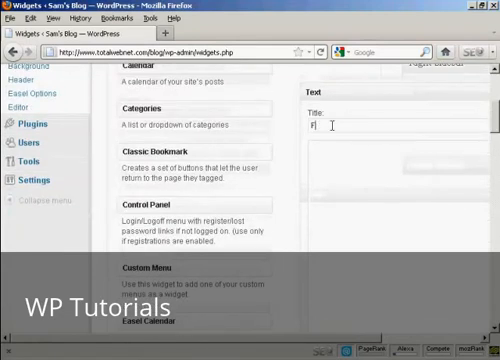
pyautogui.write('ree Re')
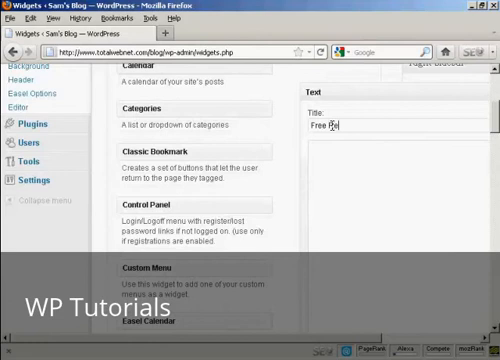
pyautogui.write('port')
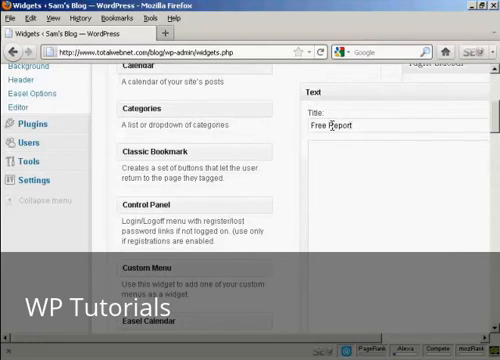
pyautogui.click(320, 145)
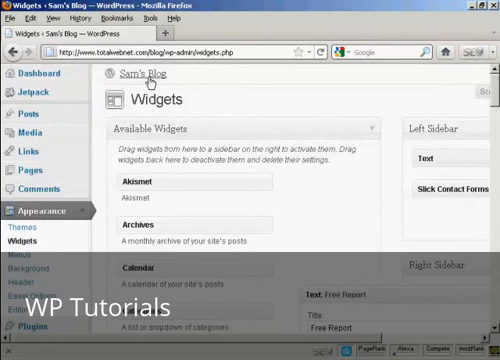
# - Open the Sam's Blog link from the admin header in a new Firefox tab
pyautogui.rightClick(147, 72)
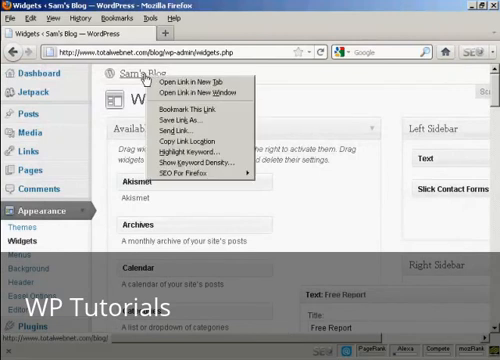
pyautogui.moveTo(190, 79)
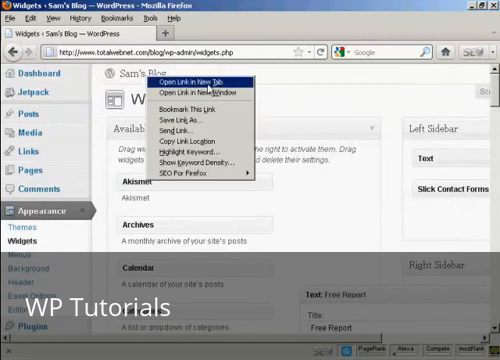
pyautogui.click(194, 84)
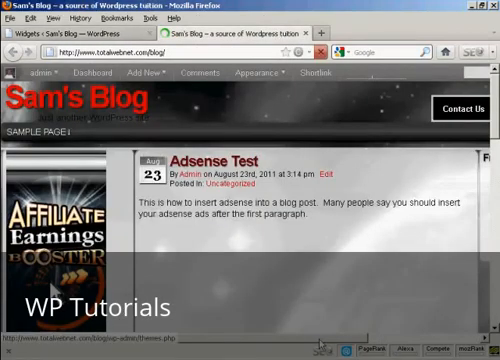
# - Scroll across the blog's front page to look over the live site
pyautogui.hscroll(3)
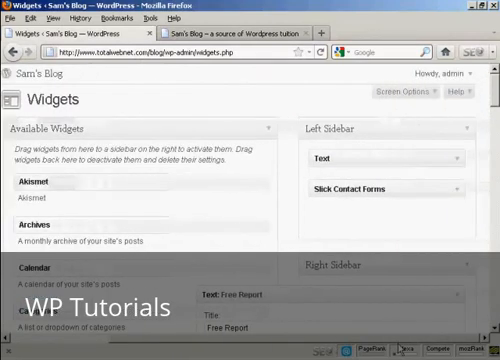
# - Scroll to the expanded Free Report widget holding the AWeber opt-in form code
pyautogui.scroll(-3)
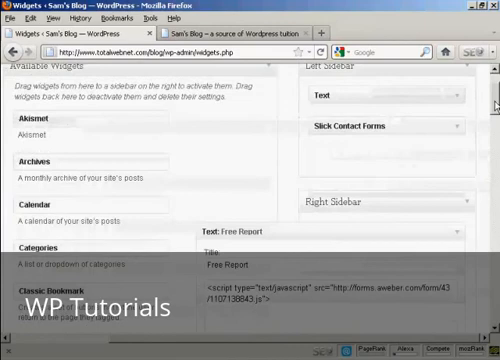
pyautogui.scroll(-3)
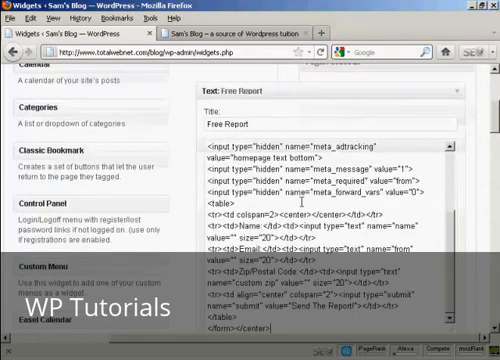
pyautogui.scroll(-3)
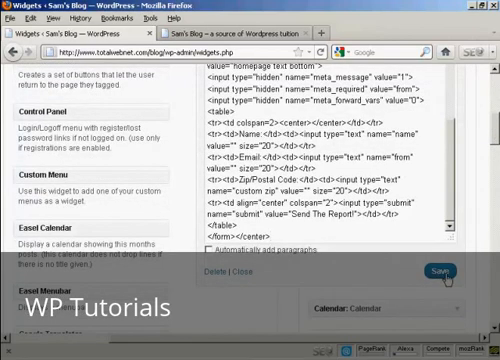
pyautogui.scroll(3)
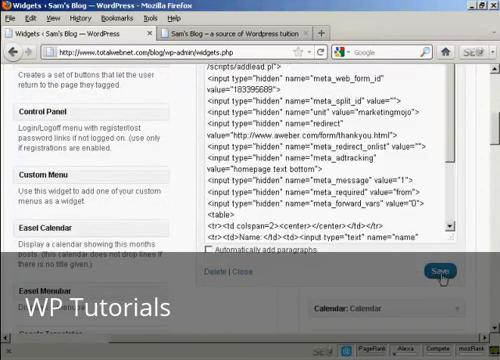